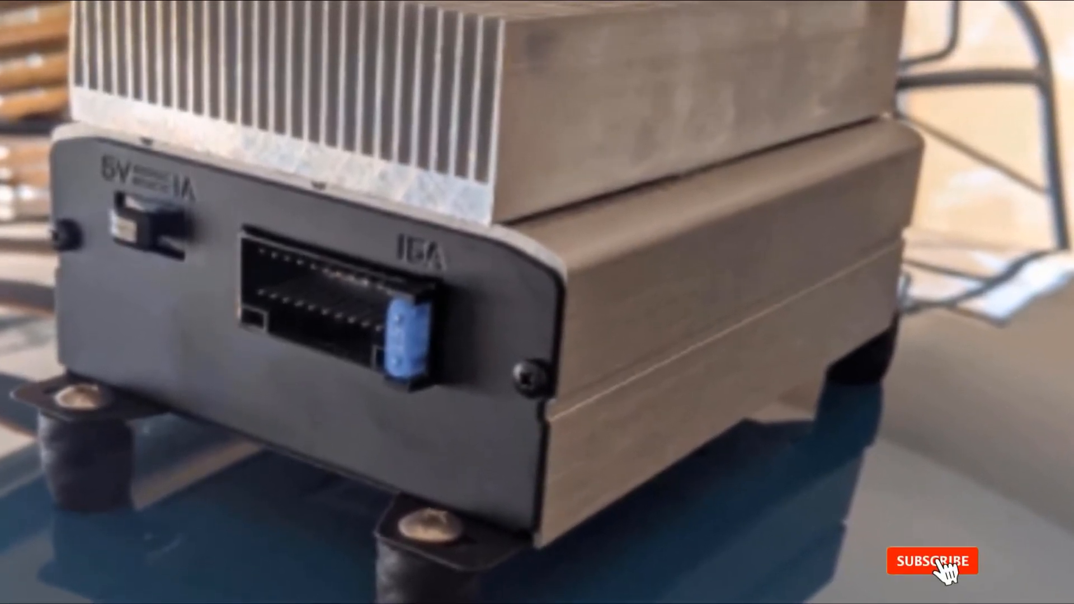
pyautogui.click(932, 561)
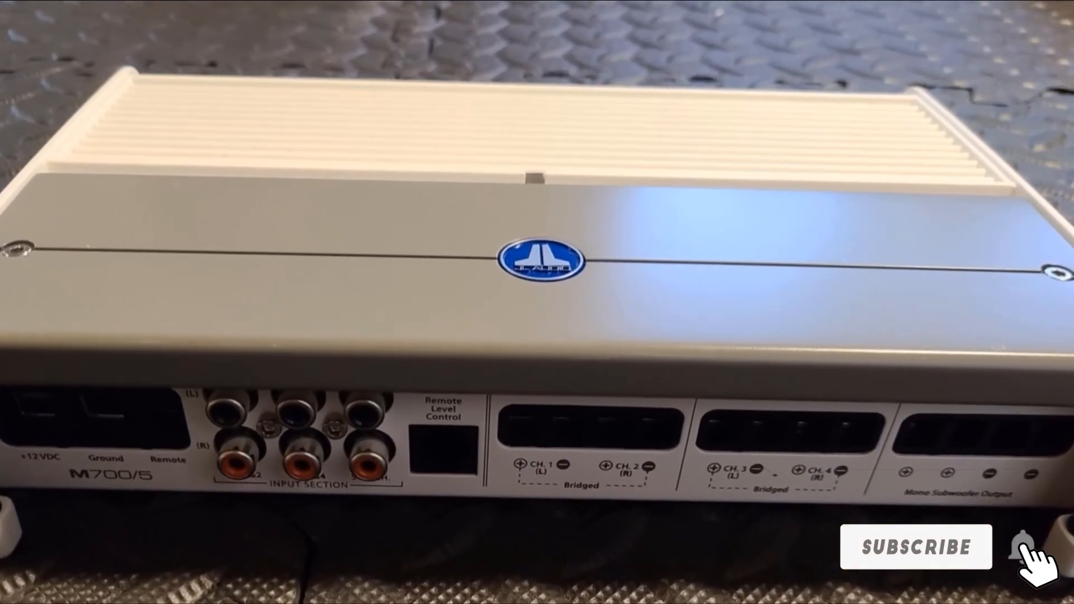
pyautogui.click(917, 547)
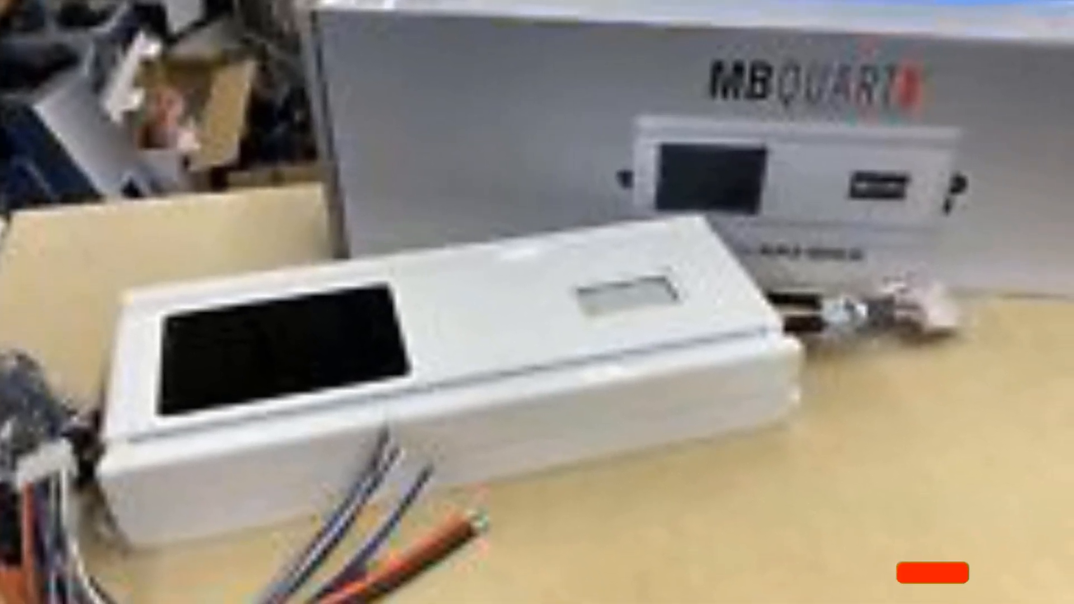
pyautogui.click(934, 561)
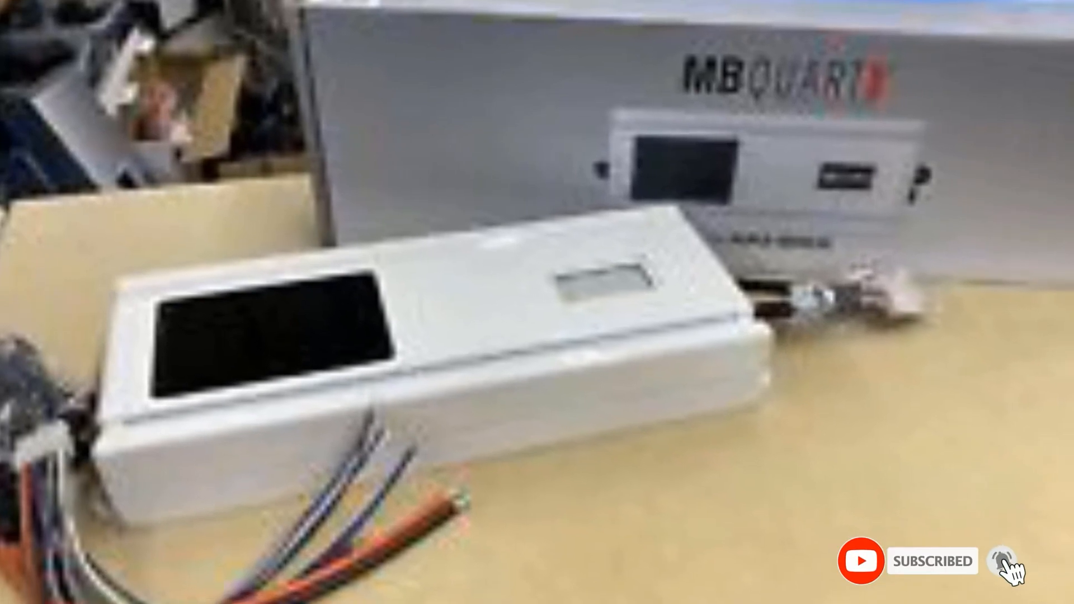